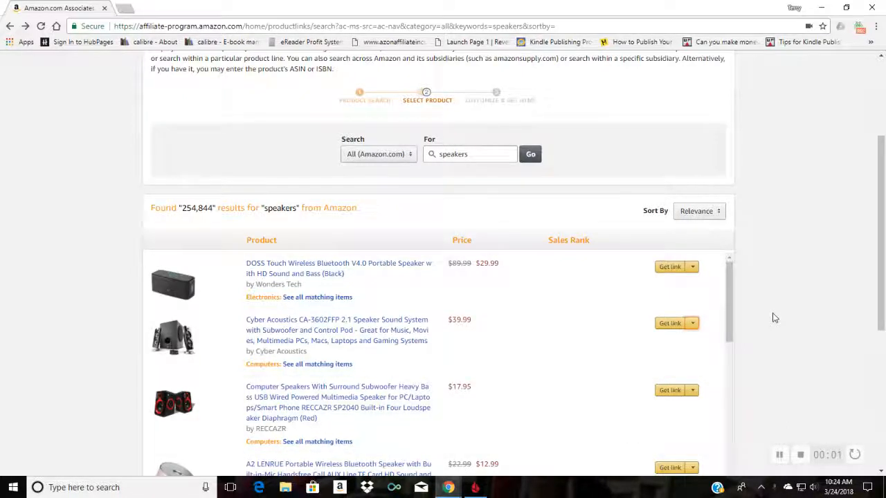
{"action": "mouse_move", "coordinate": [802, 317]}
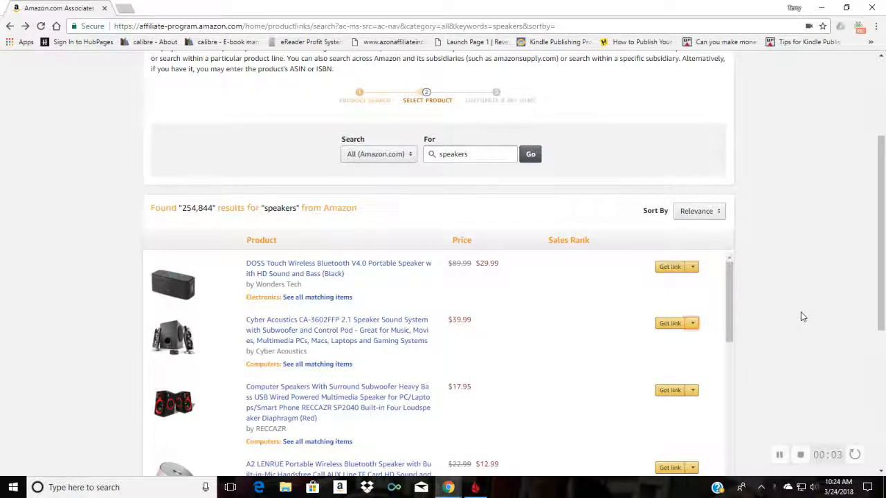
{"action": "mouse_move", "coordinate": [823, 307]}
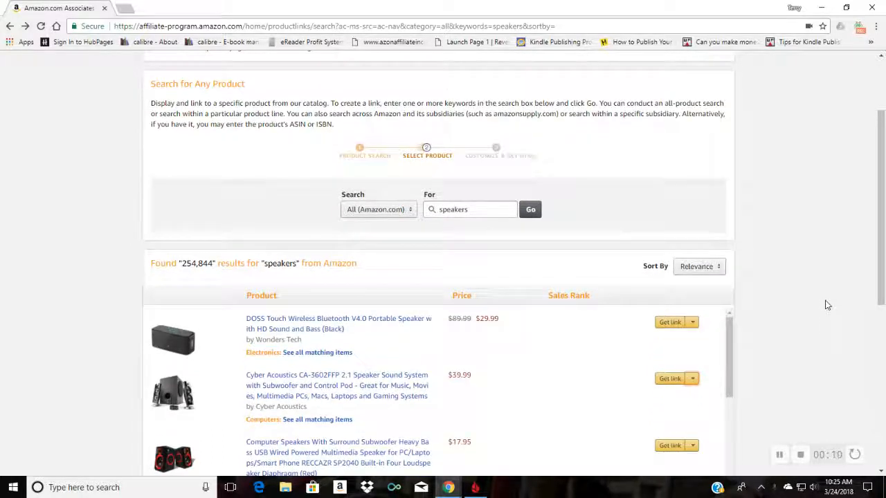
Step: Request a text link for the Cyber Acoustics 2.1 speaker system via Get link
{"action": "scroll", "scroll_direction": "down", "scroll_amount": 3}
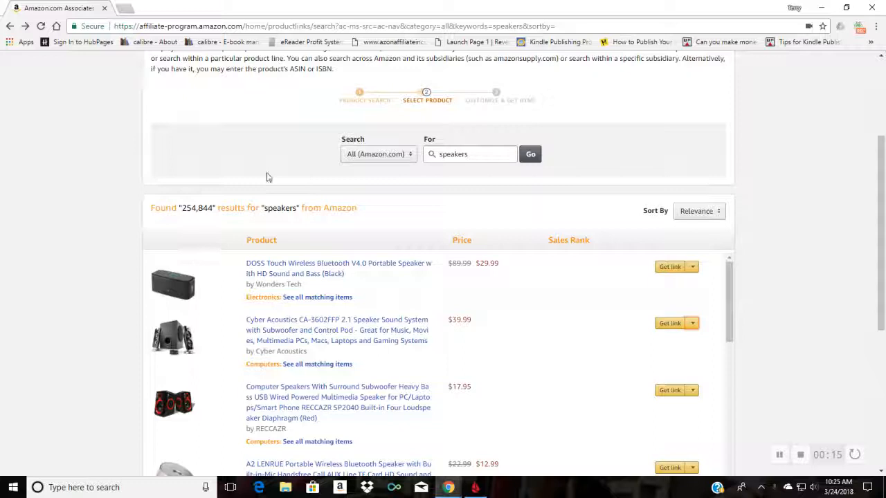
{"action": "mouse_move", "coordinate": [368, 169]}
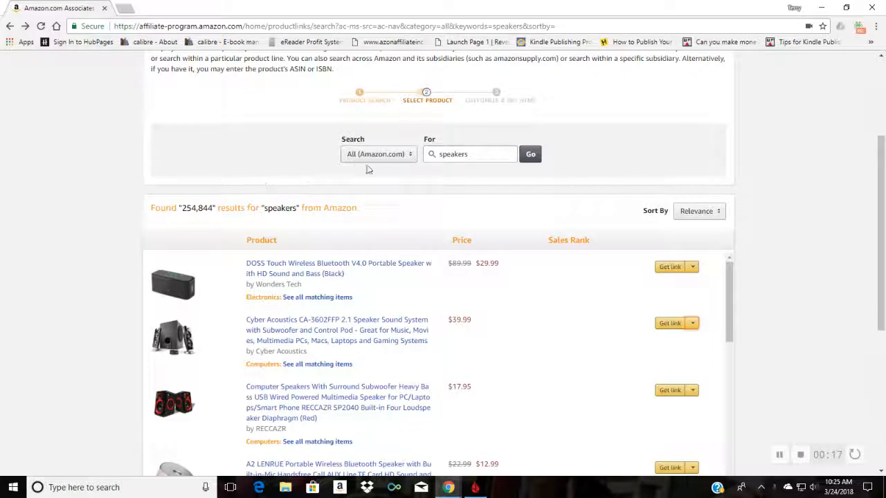
{"action": "mouse_move", "coordinate": [277, 179]}
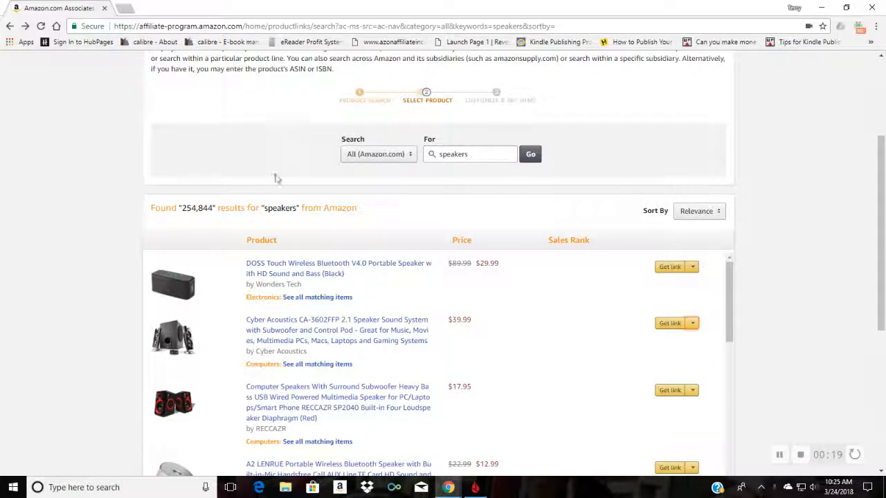
{"action": "mouse_move", "coordinate": [291, 168]}
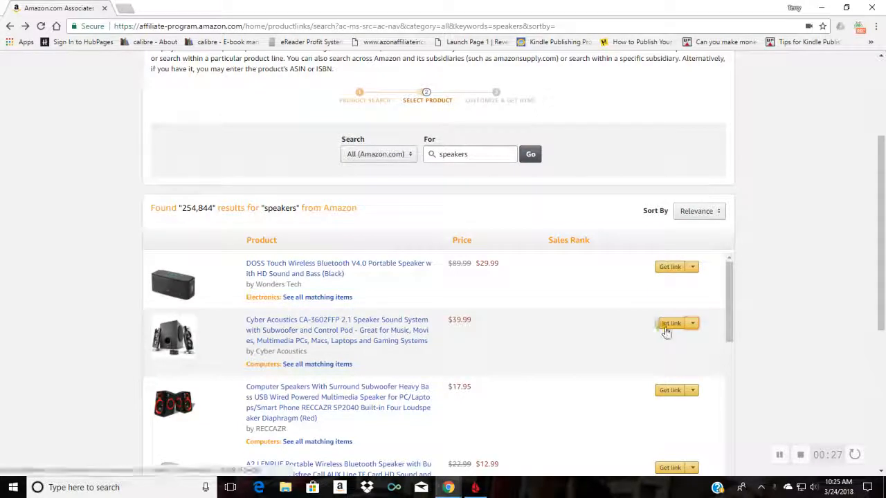
{"action": "mouse_move", "coordinate": [669, 324]}
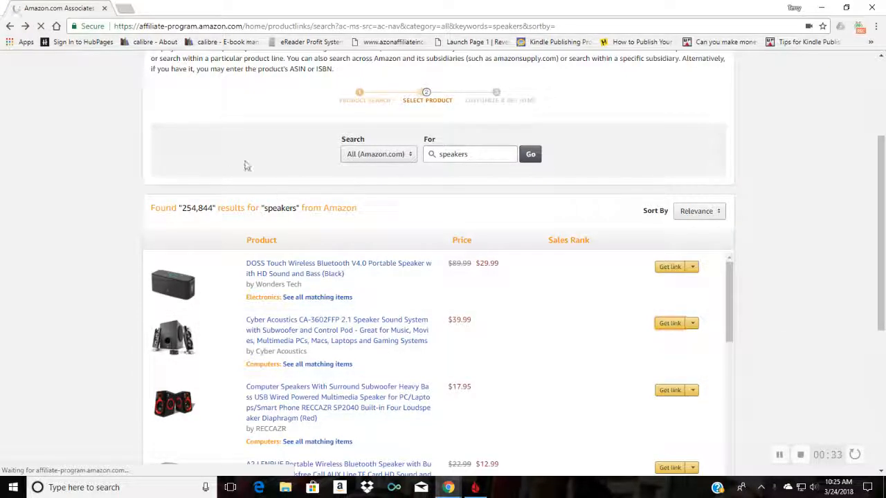
{"action": "left_click", "coordinate": [669, 266]}
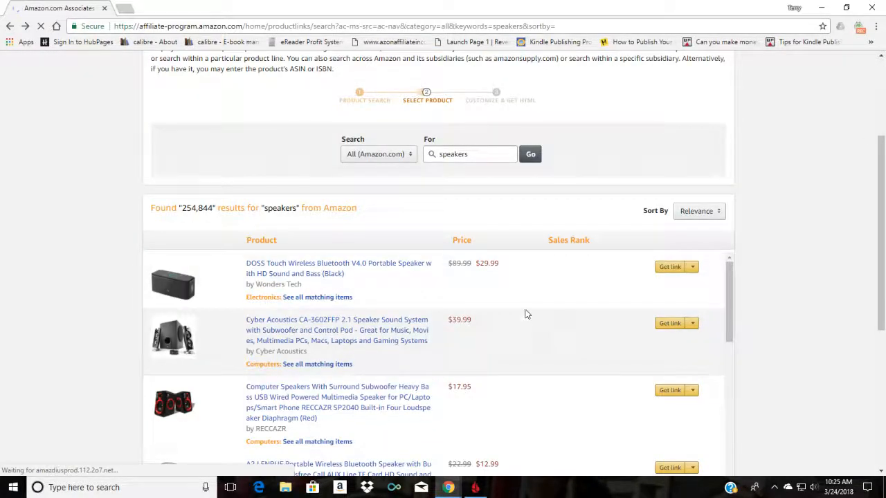
{"action": "left_click", "coordinate": [692, 267]}
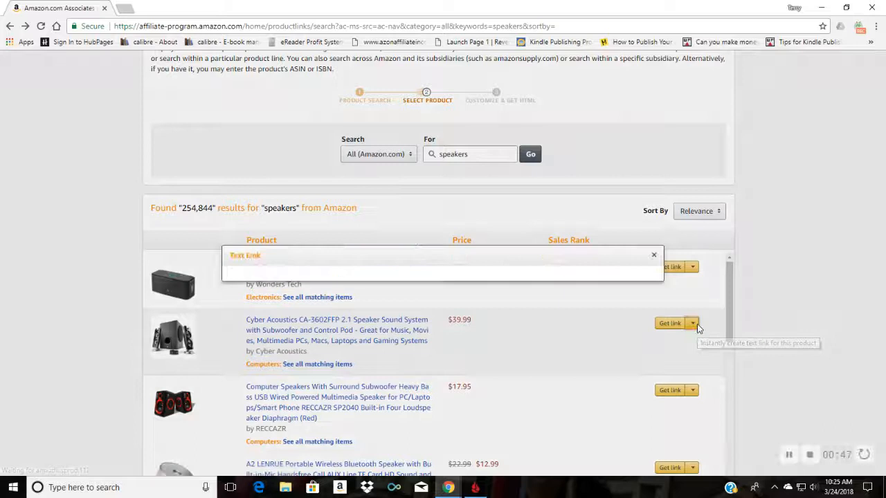
Step: Convert the long affiliate URL for the speaker into a shortened amzn.to address
{"action": "left_click", "coordinate": [669, 324]}
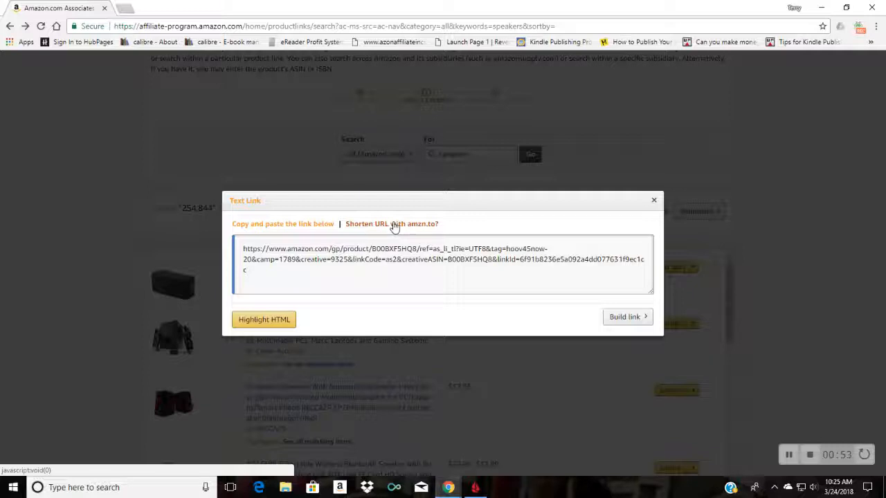
{"action": "mouse_move", "coordinate": [422, 227]}
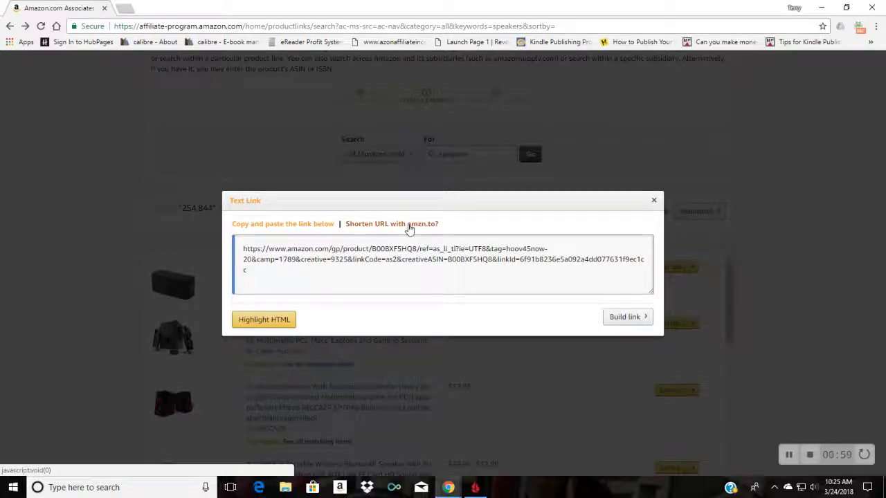
{"action": "left_click", "coordinate": [391, 224]}
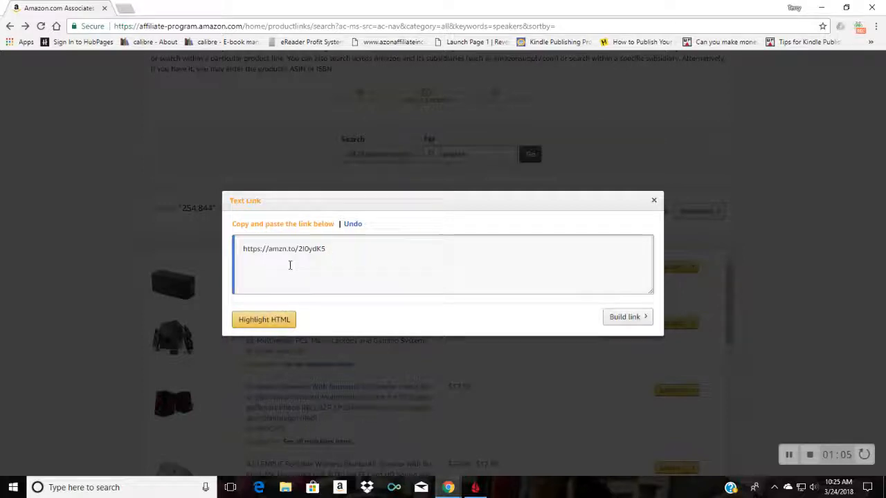
{"action": "mouse_move", "coordinate": [332, 305]}
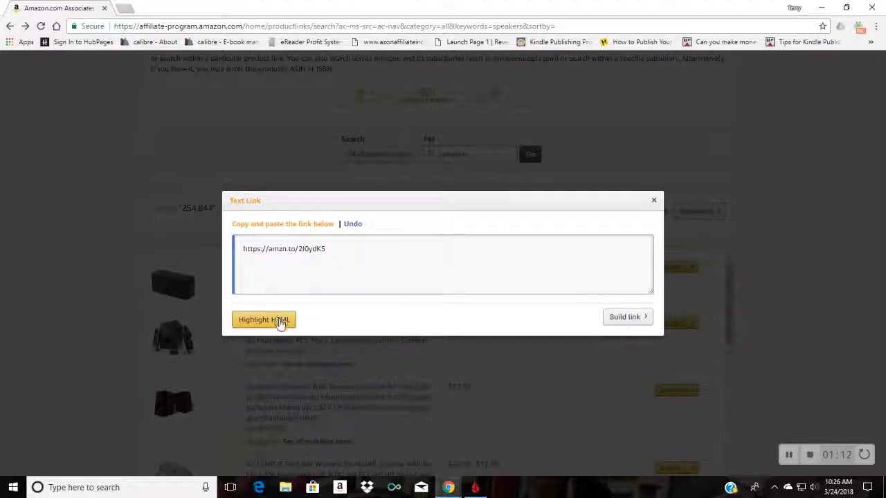
Step: Highlight the shortened amzn.to link so it is ready for copying
{"action": "left_click", "coordinate": [263, 319]}
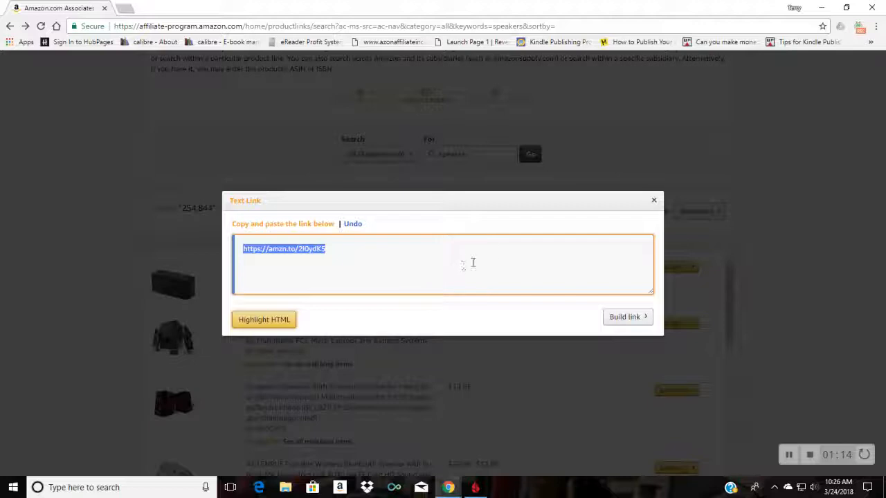